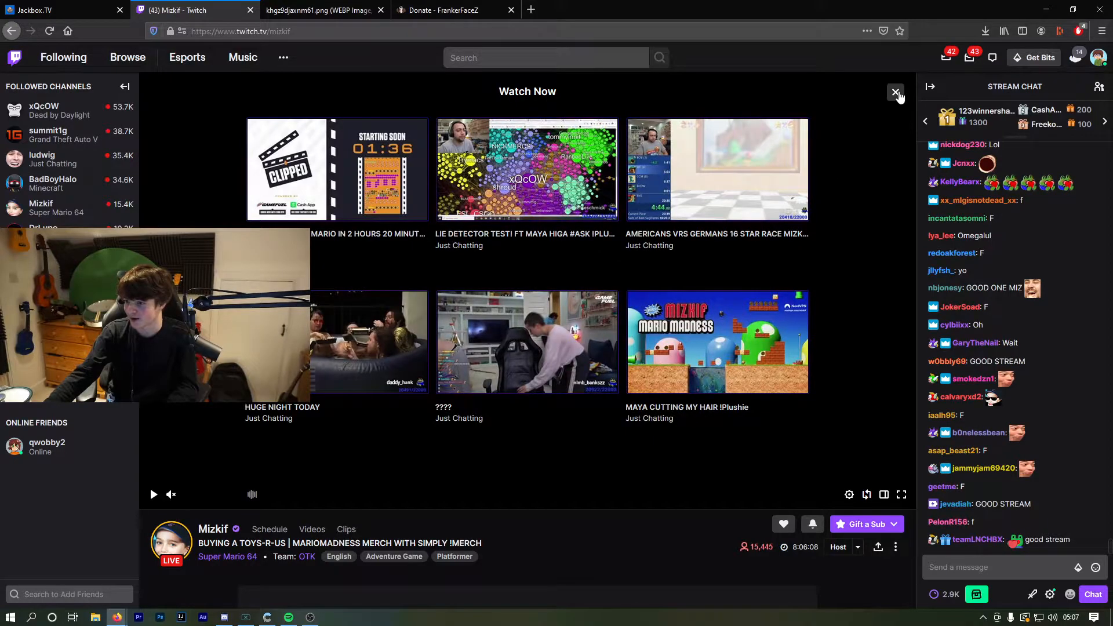
Step: Dismiss the Watch Now recommendations overlay on the Twitch page
{"action": "left_click", "coordinate": [896, 93]}
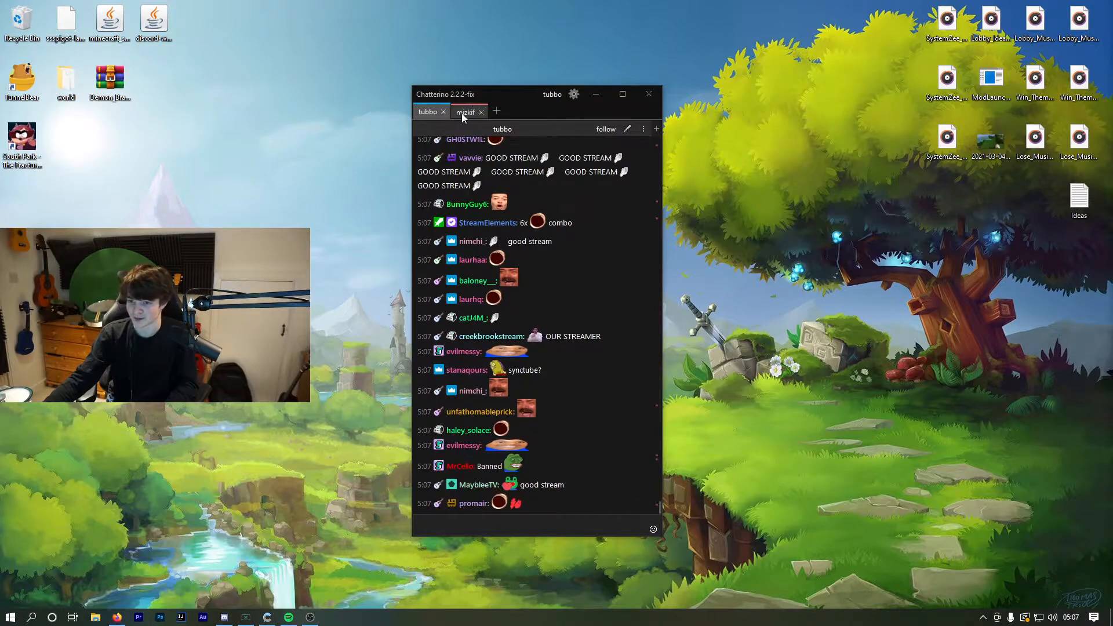
Step: Switch Chatterino to the mizkif channel's chat tab
{"action": "left_click", "coordinate": [464, 111]}
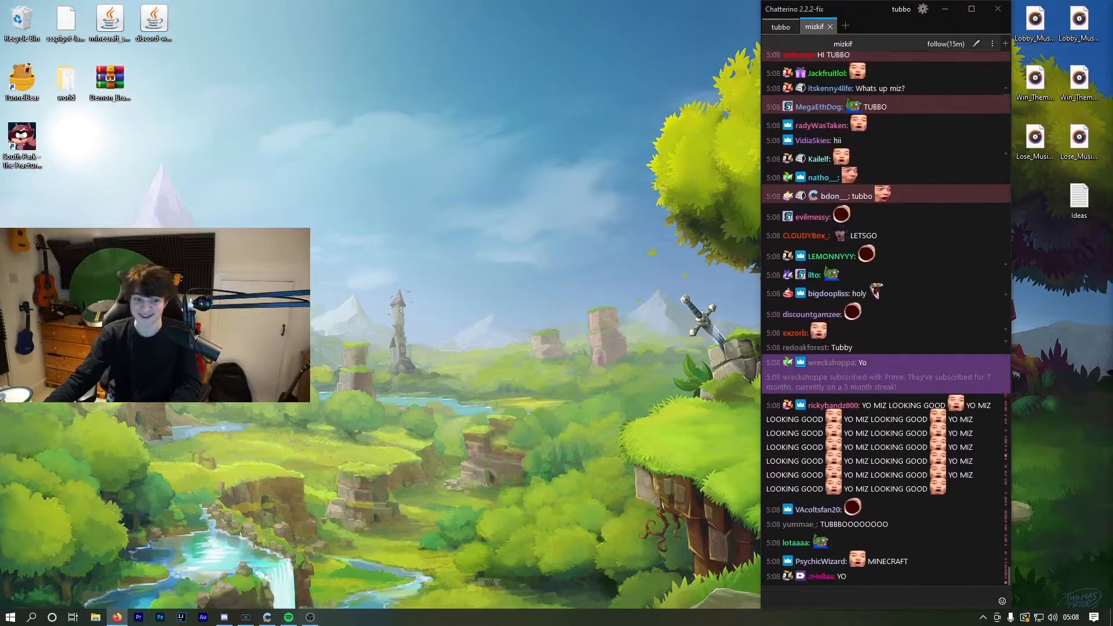
Step: Launch the Minecraft Launcher from Start and start Java Edition with the fabric loader profile
{"action": "left_click", "coordinate": [10, 617]}
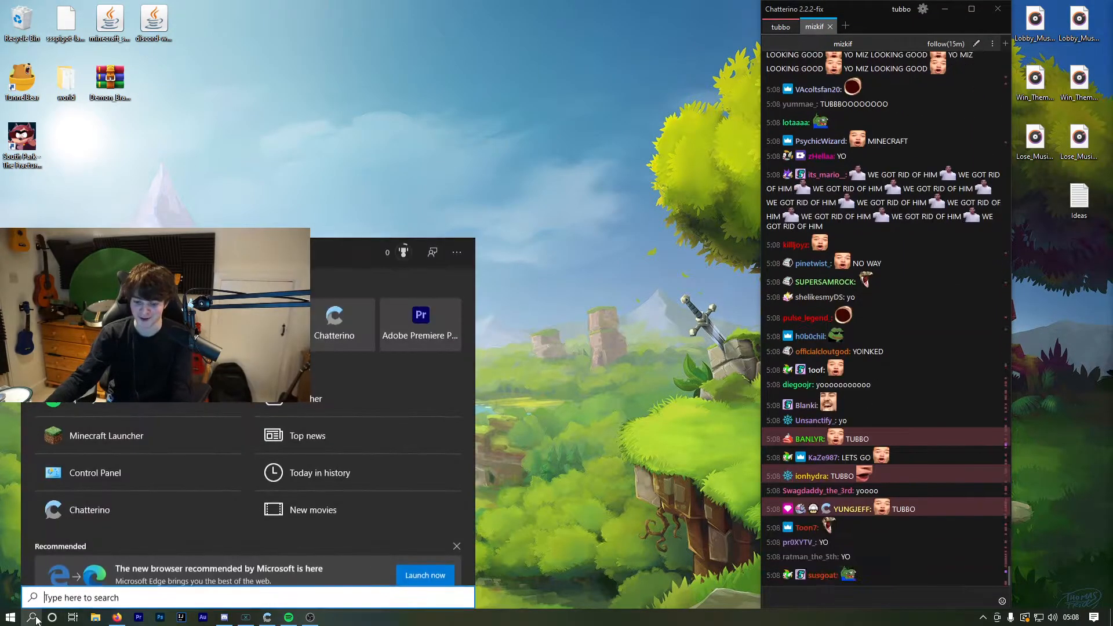
{"action": "left_click", "coordinate": [10, 616]}
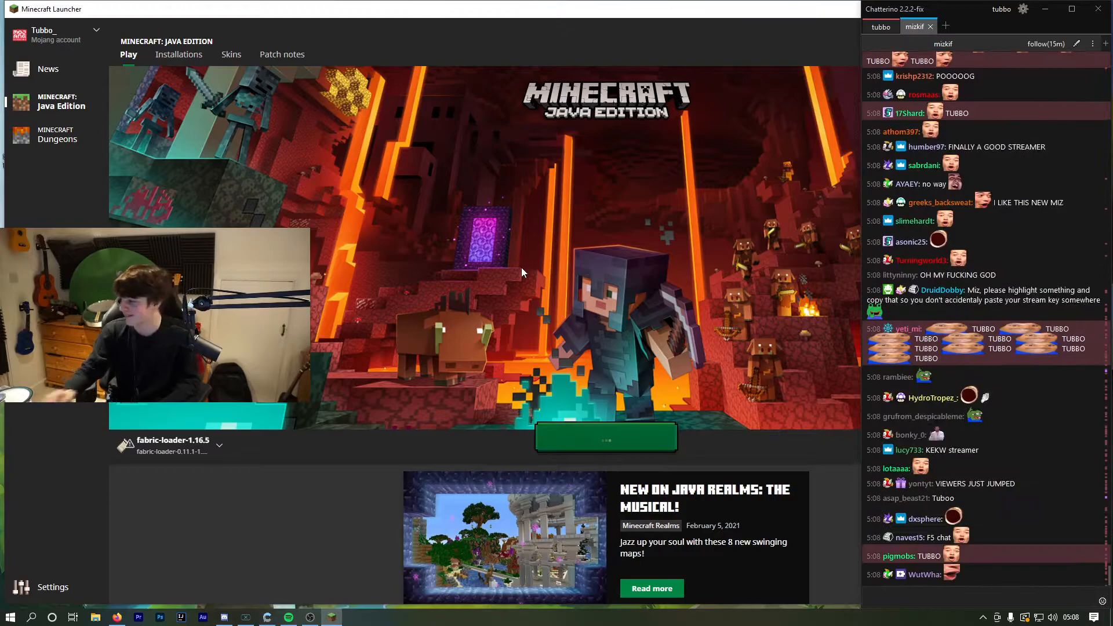
{"action": "left_click", "coordinate": [605, 436]}
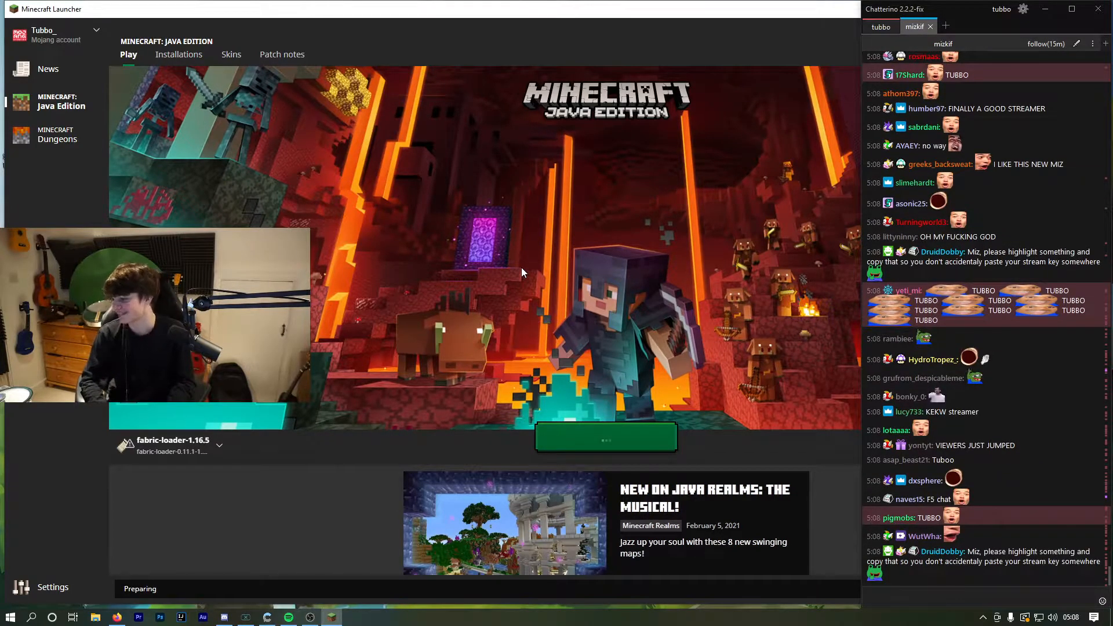